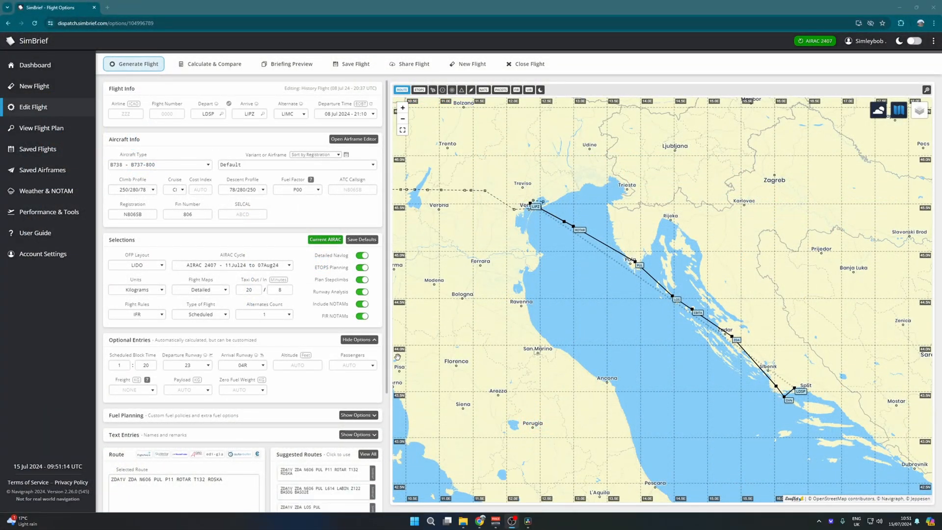
# Generate the SimBrief OFP for the LDSP–LIPZ Boeing 737-800 flight from the Edit Flight page.
pyautogui.click(137, 64)
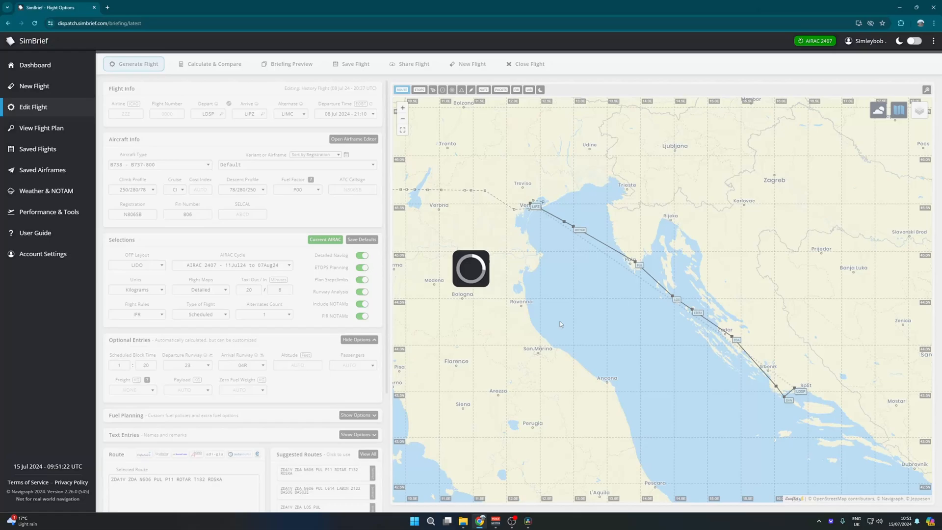
pyautogui.click(136, 63)
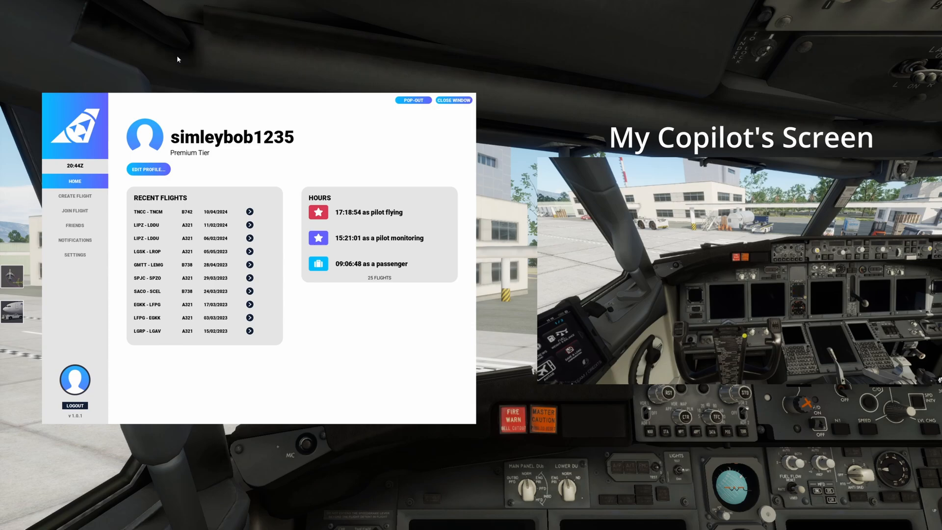
# Close the Shared Flight window and reopen it from the Plugins menu's Show Main Window.
pyautogui.click(453, 99)
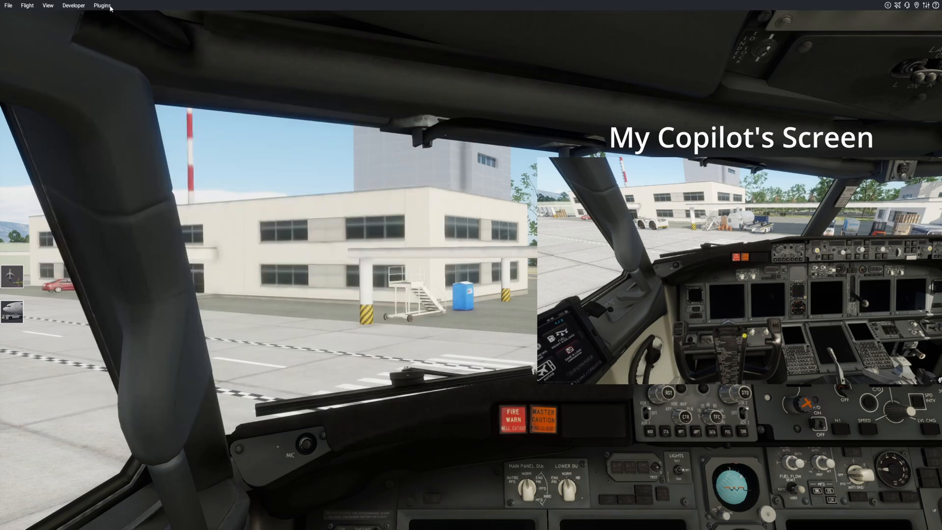
pyautogui.click(102, 5)
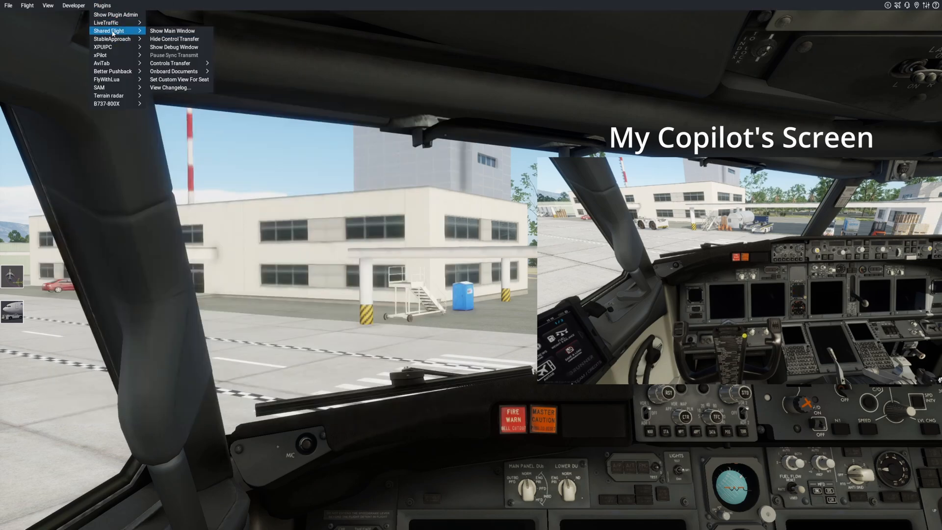
pyautogui.click(173, 30)
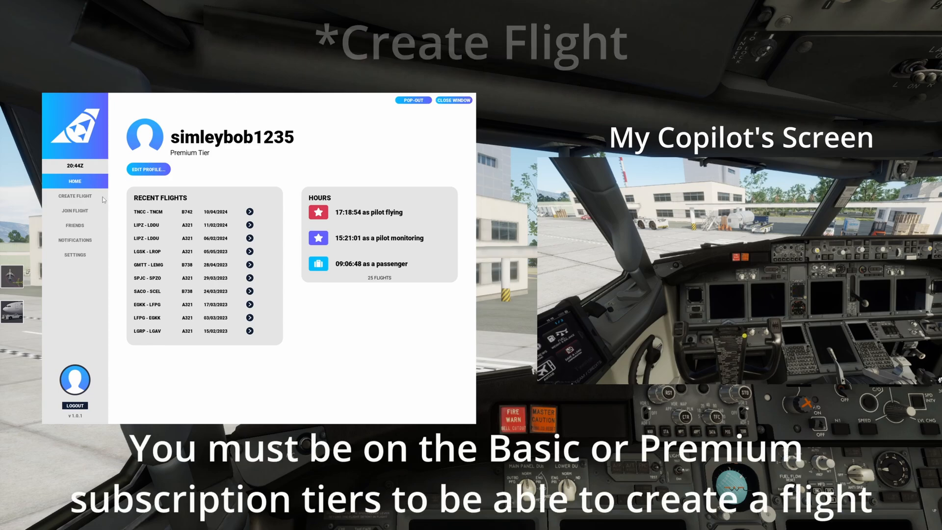
# Create offline flight N806SB from LDSP to LIPZ using the updated SimBrief OFP route.
pyautogui.click(75, 196)
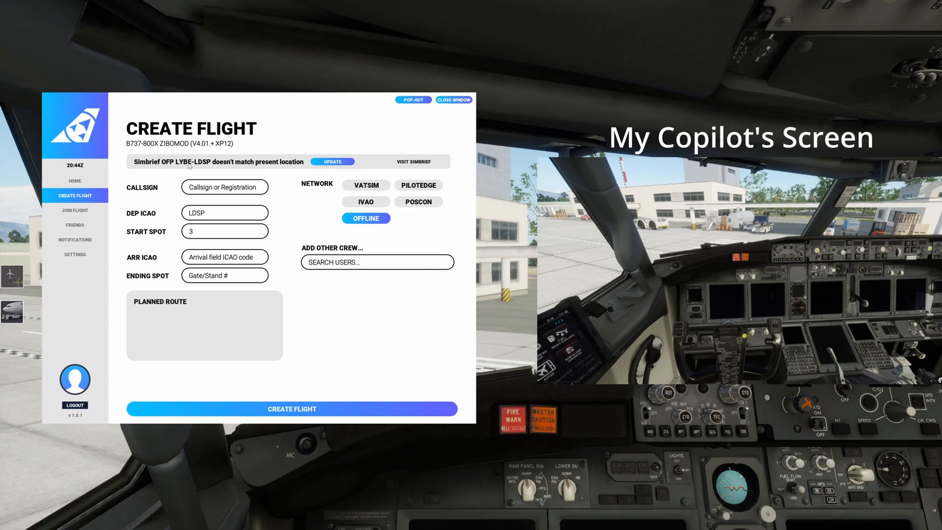
pyautogui.click(332, 161)
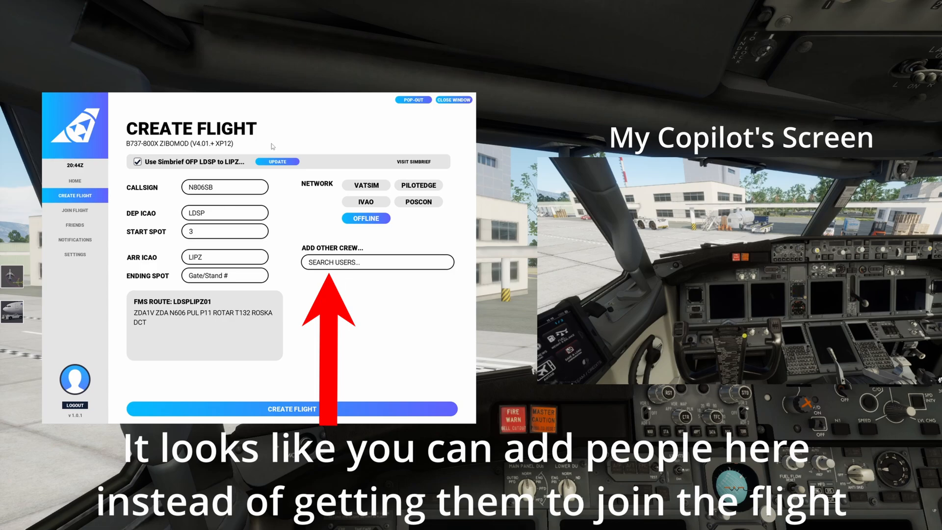
pyautogui.moveTo(165, 225)
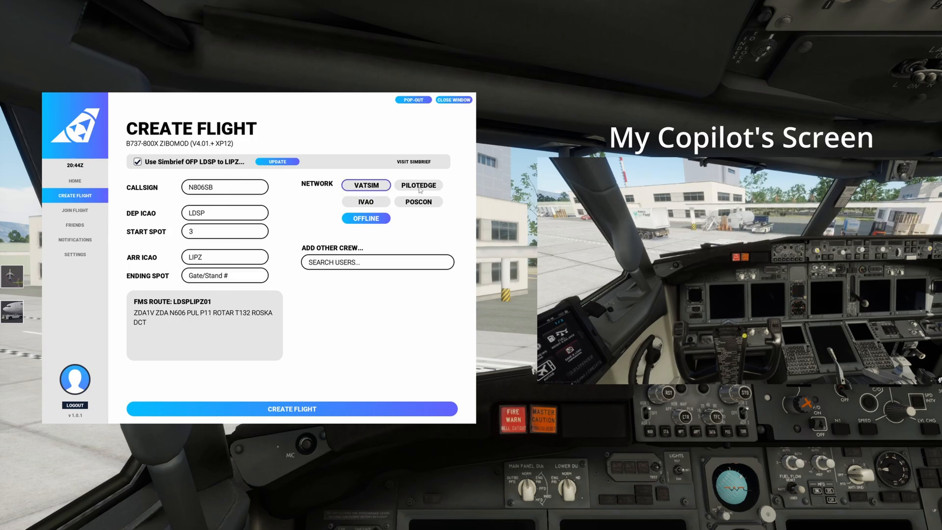
pyautogui.click(418, 201)
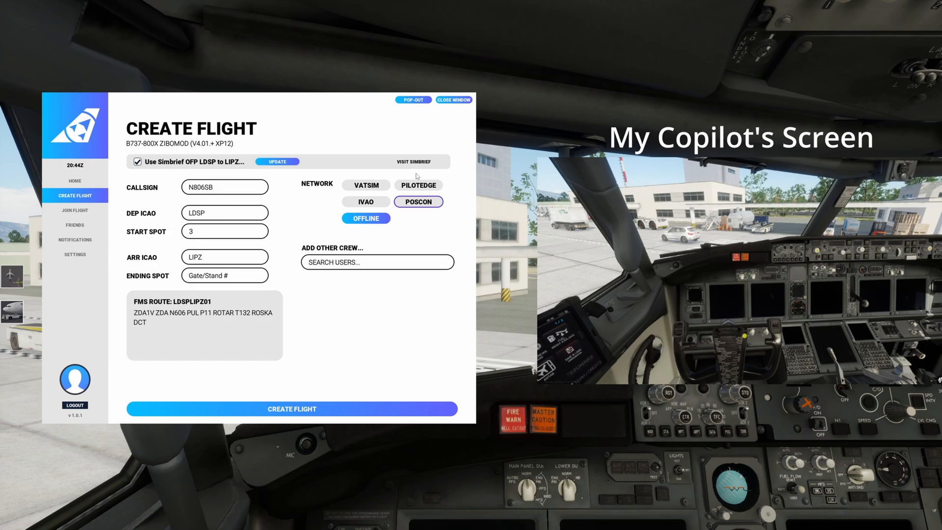
pyautogui.click(419, 201)
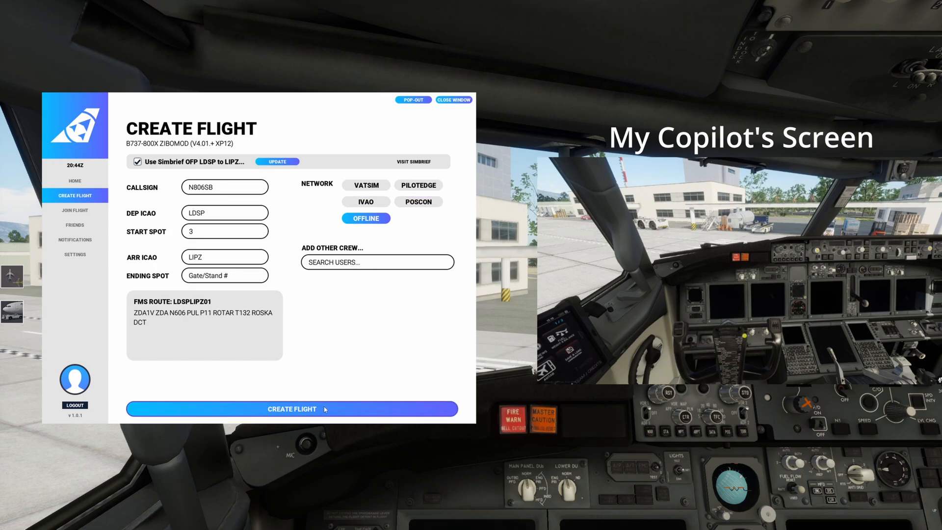
pyautogui.click(291, 408)
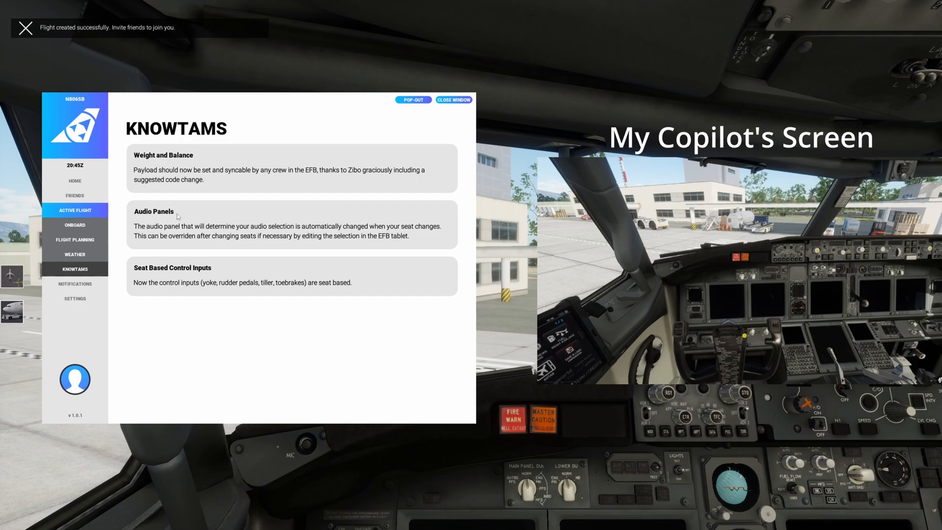
pyautogui.moveTo(257, 366)
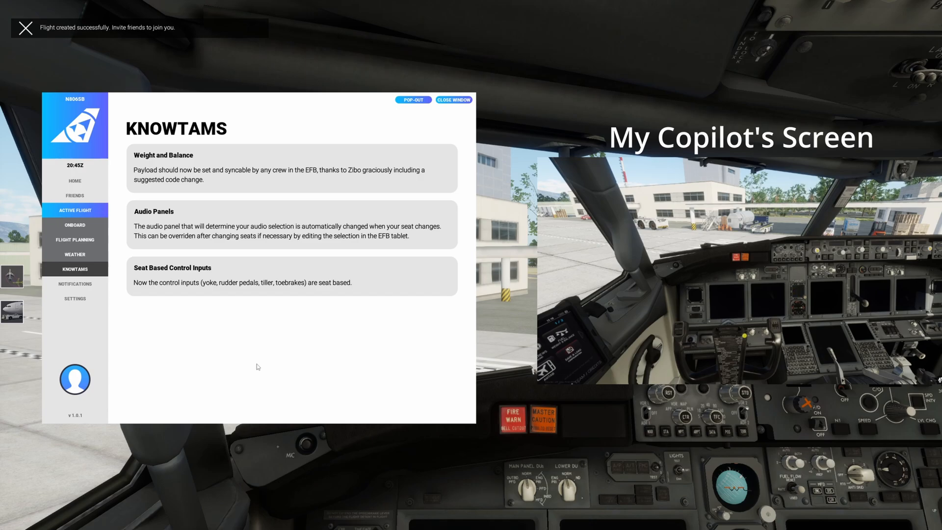
# Show N806SB's Onboard crew list with simleybob1235 seated as captain.
pyautogui.click(25, 27)
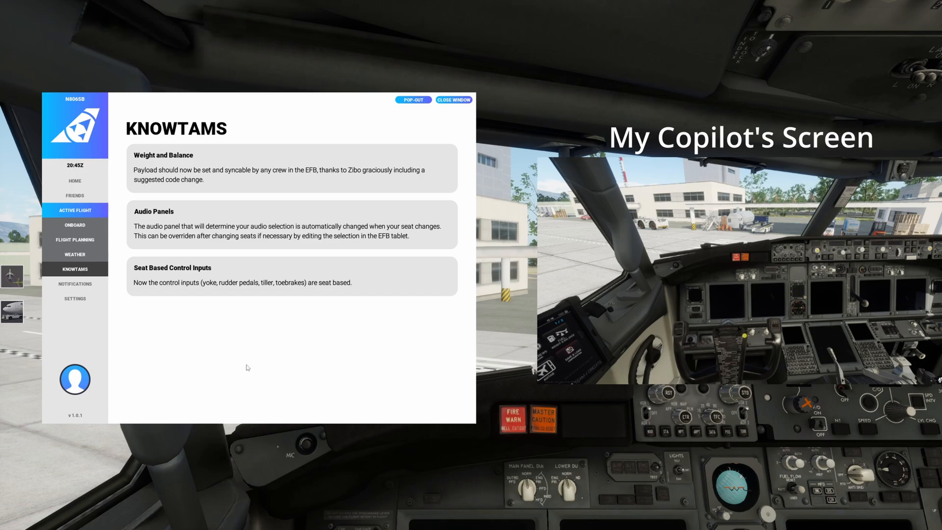
pyautogui.moveTo(259, 307)
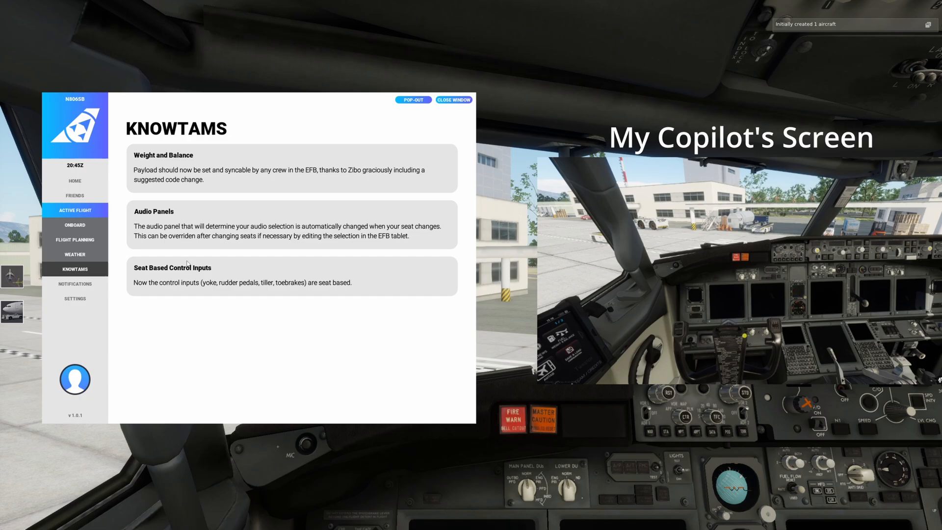
pyautogui.click(75, 224)
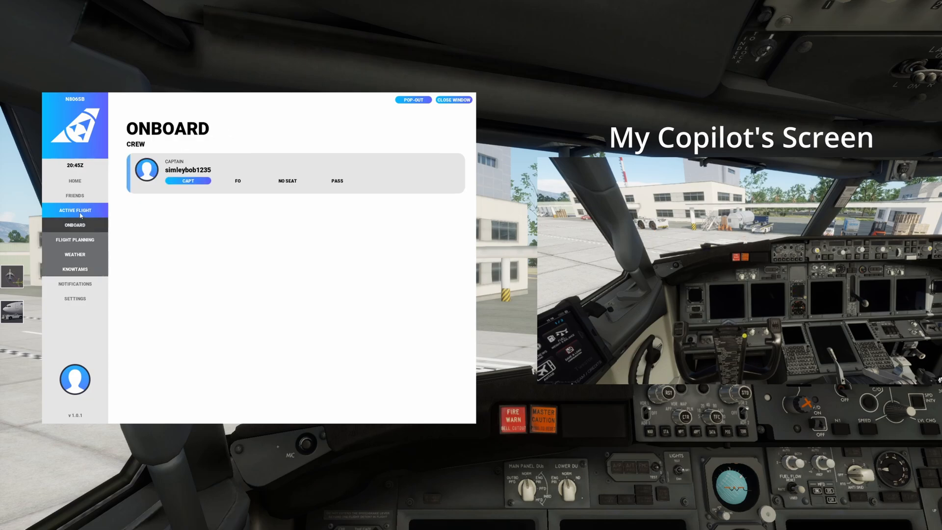
# Check N806SB's route, FMS files and briefing PDF, then return to the Active Flight summary.
pyautogui.click(75, 209)
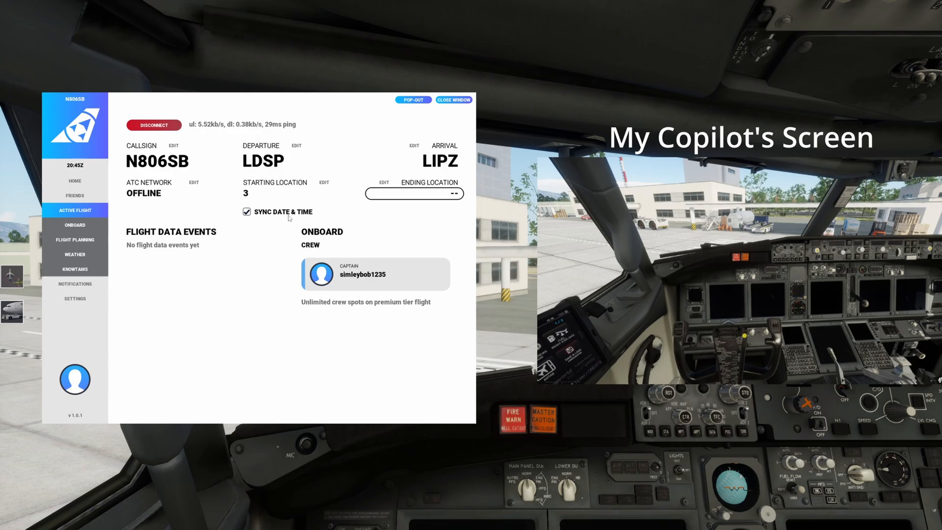
pyautogui.moveTo(158, 237)
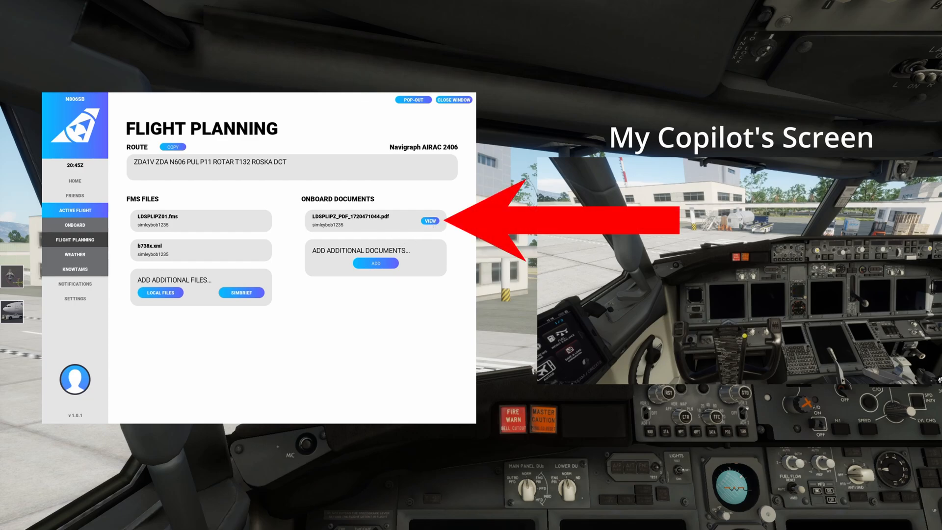
pyautogui.click(74, 209)
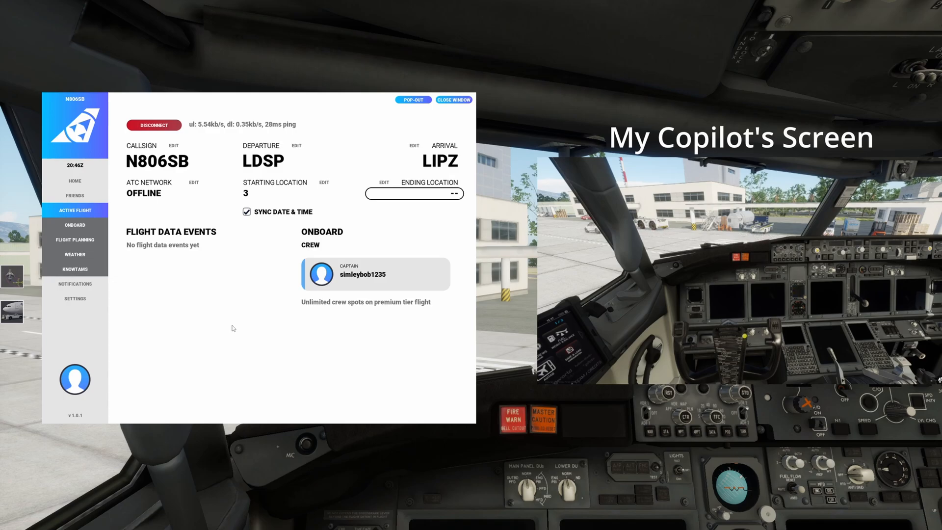
pyautogui.moveTo(602, 413)
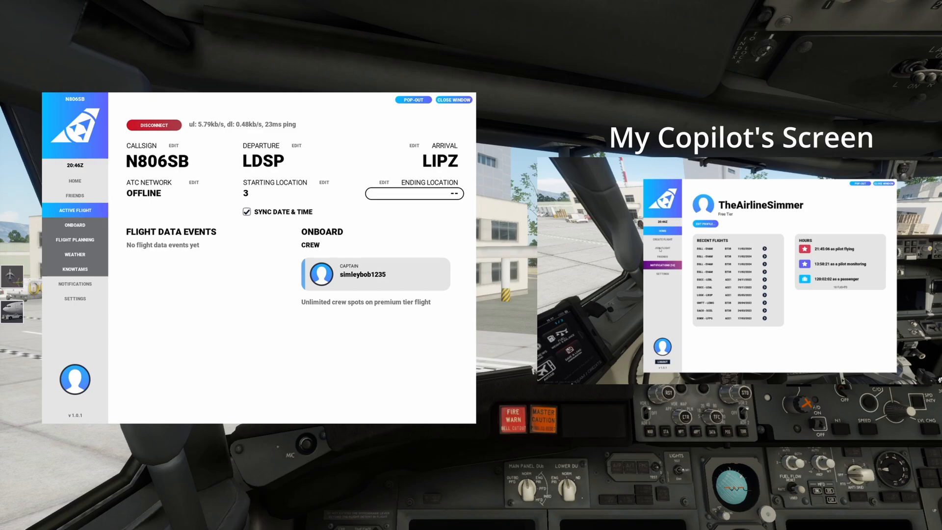
# On the copilot's screen, open flight N806SB (LDSP–LIPZ) from the Joinable flights list.
pyautogui.click(661, 247)
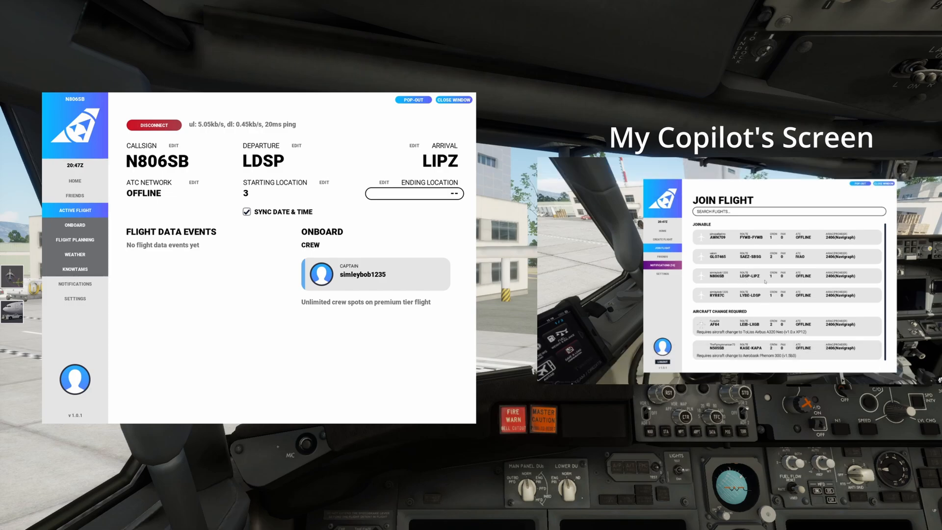
pyautogui.click(786, 275)
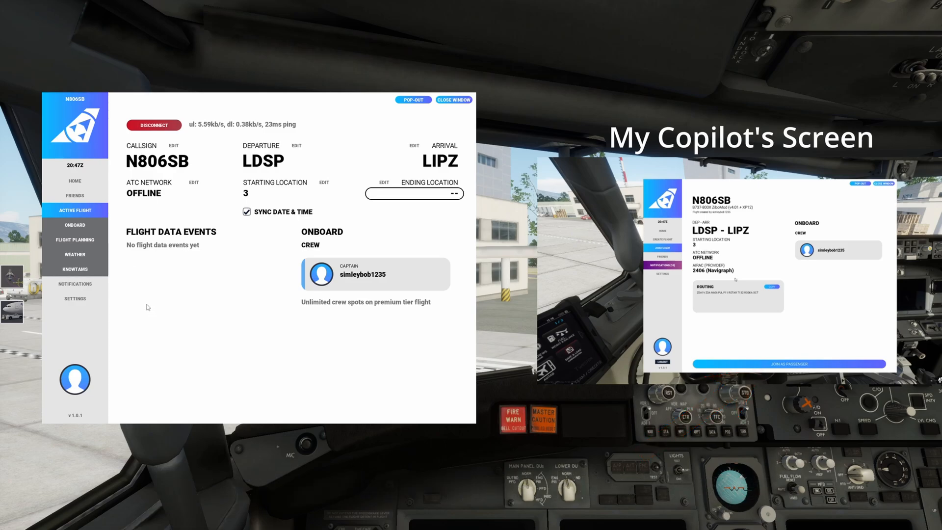
# Invite TheAirlineSimmer from the Friends list to N806SB, toggling their role before sending.
pyautogui.click(74, 195)
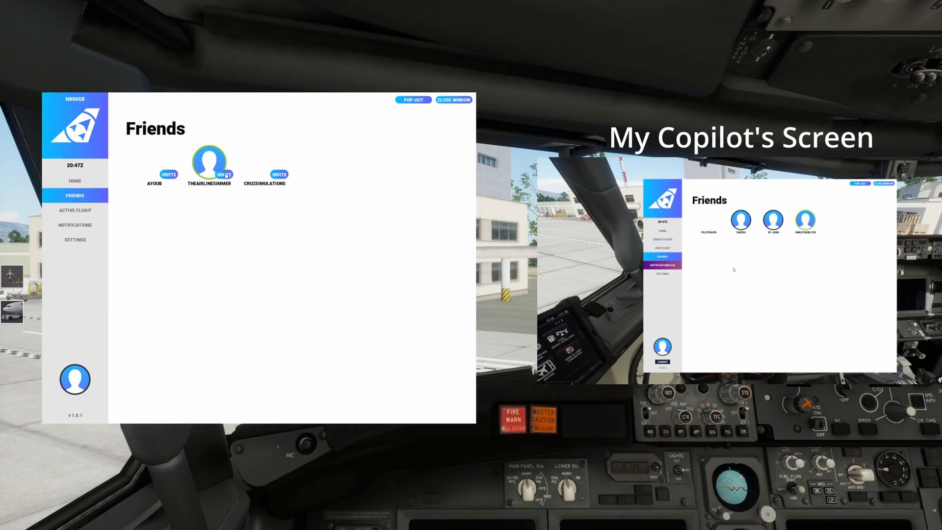
pyautogui.click(224, 174)
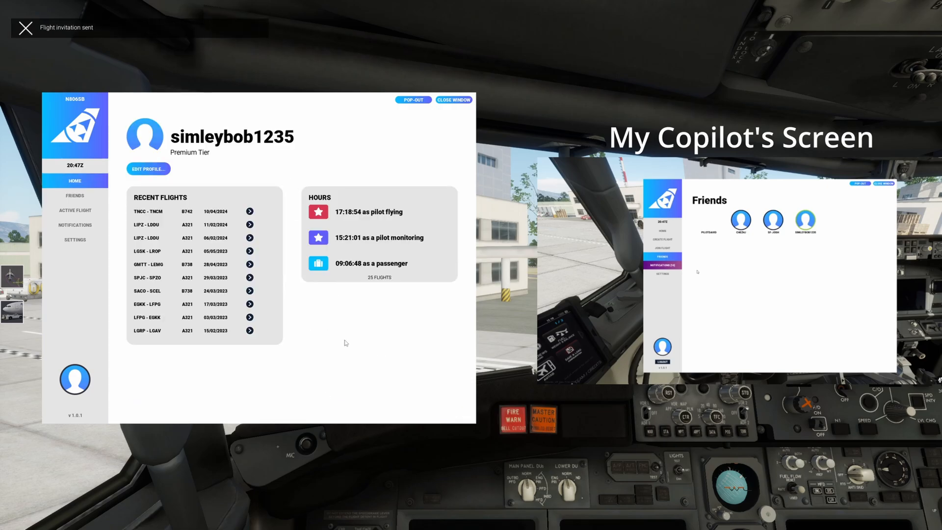
pyautogui.click(74, 195)
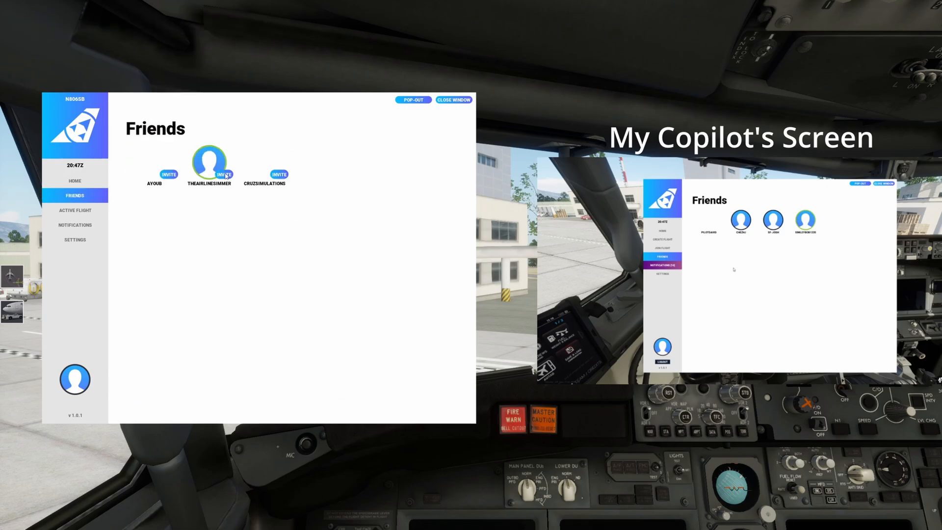
pyautogui.click(663, 264)
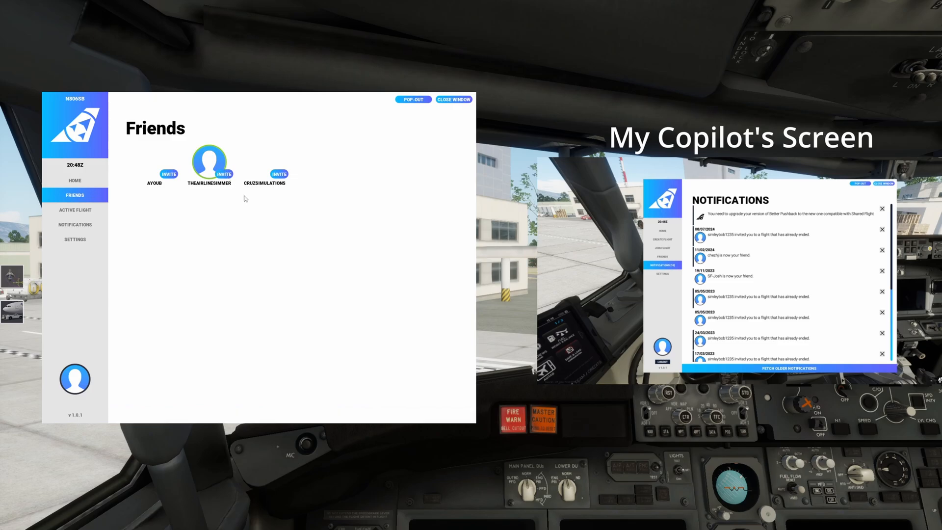
pyautogui.click(224, 173)
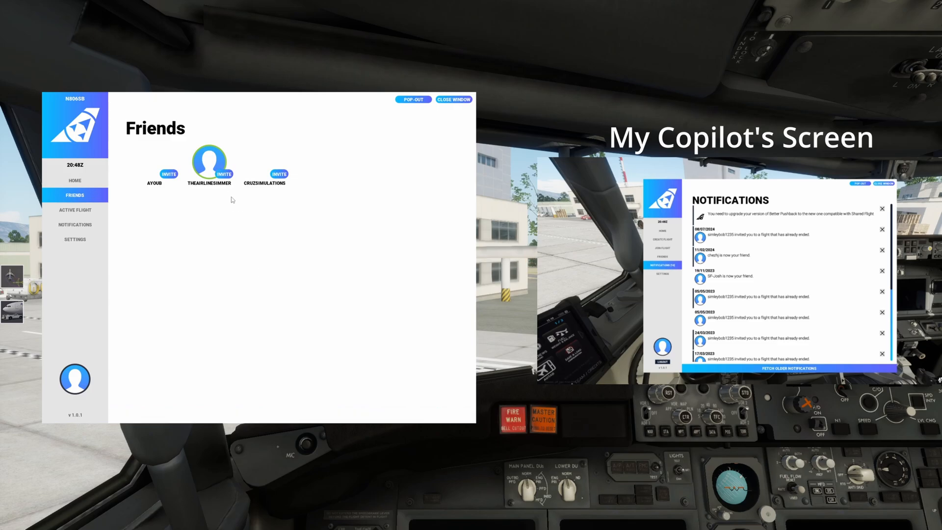
pyautogui.click(223, 173)
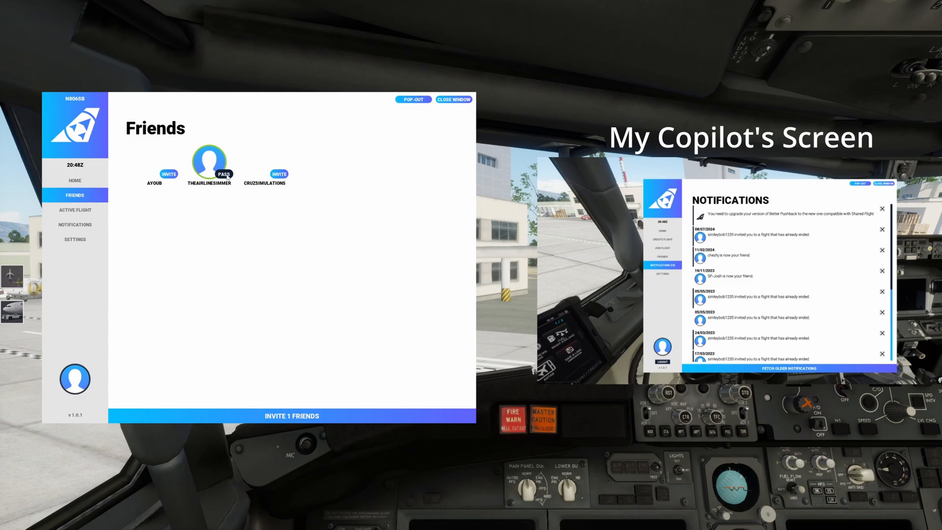
pyautogui.click(224, 174)
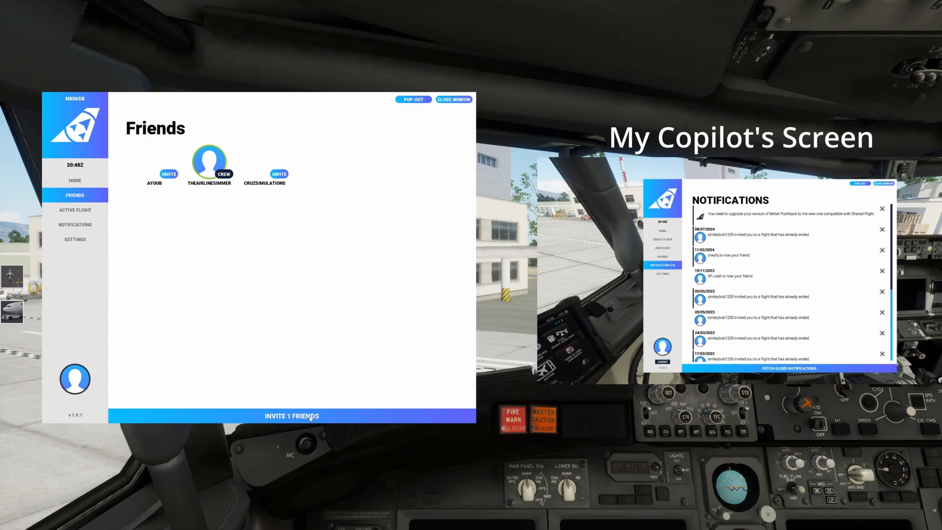
pyautogui.click(75, 180)
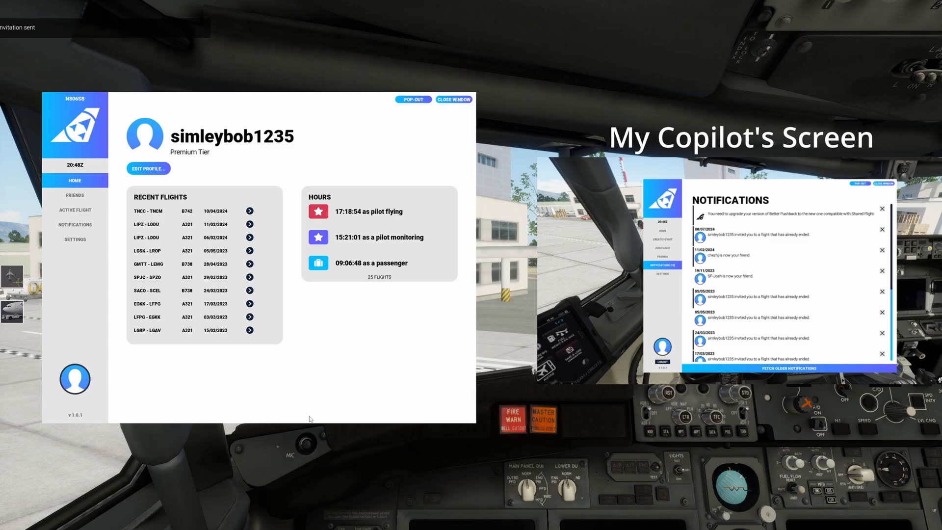
pyautogui.click(661, 254)
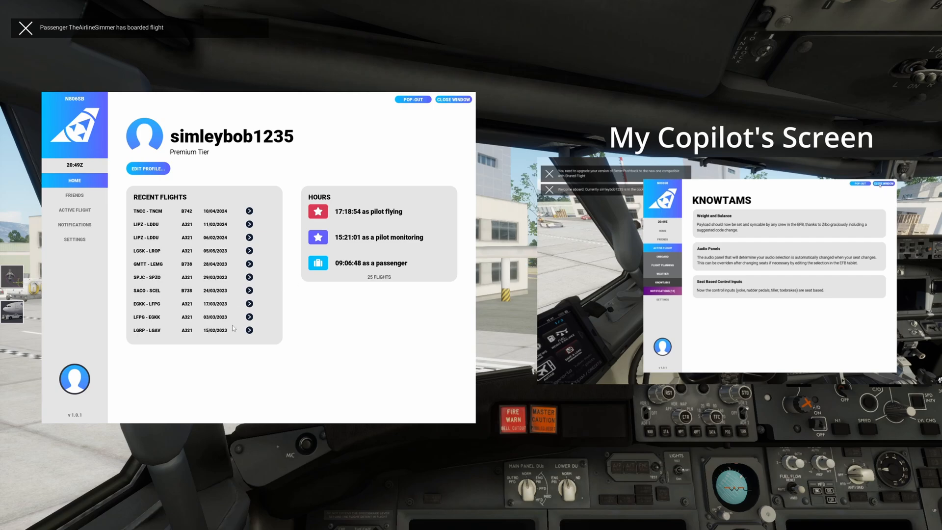
# Assign TheAirlineSimmer the FO seat on N806SB, then view the Flight Planning page.
pyautogui.click(74, 209)
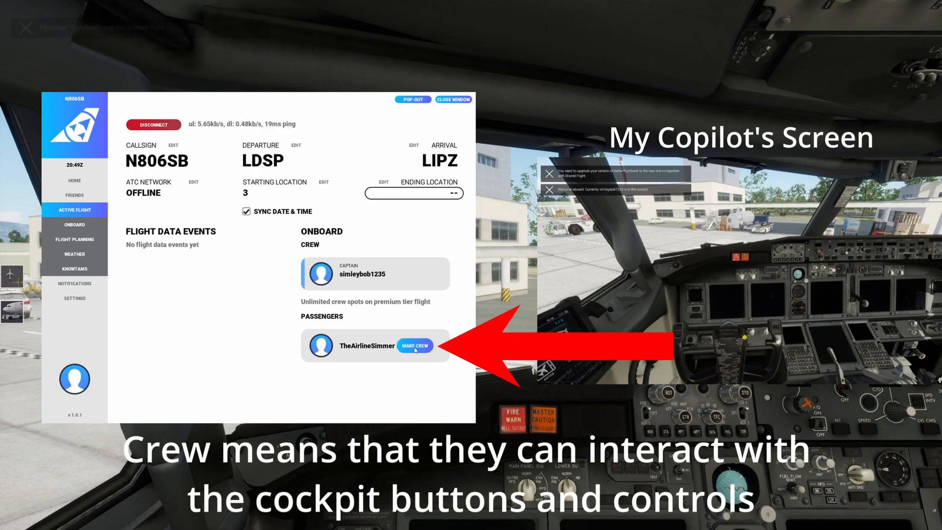
pyautogui.click(74, 224)
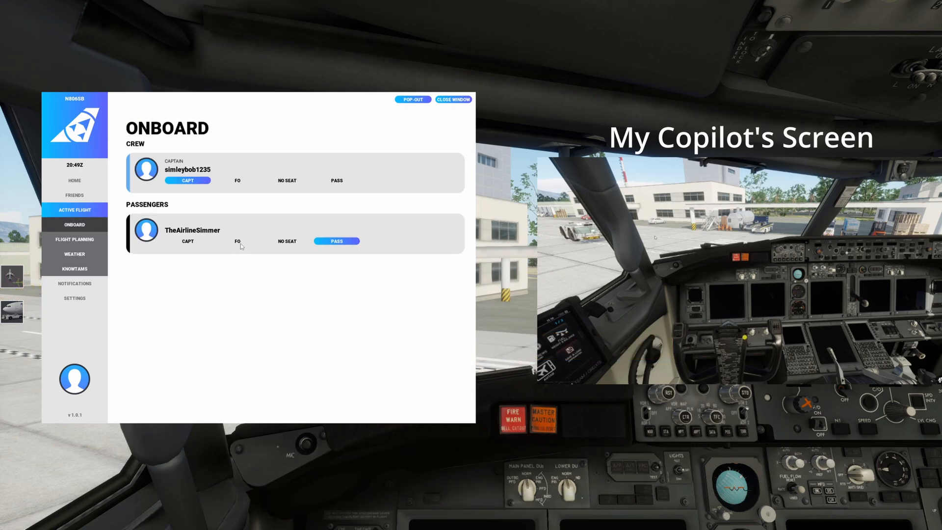
pyautogui.click(236, 240)
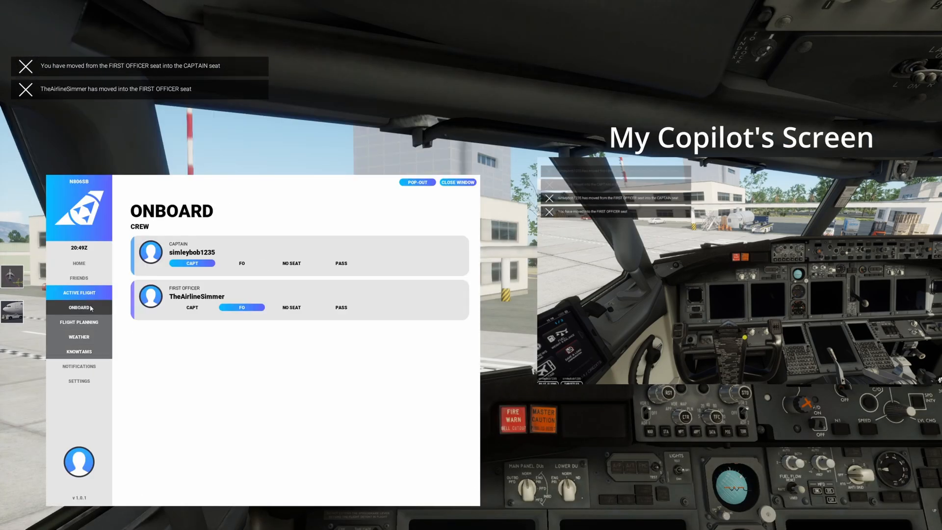
pyautogui.click(79, 293)
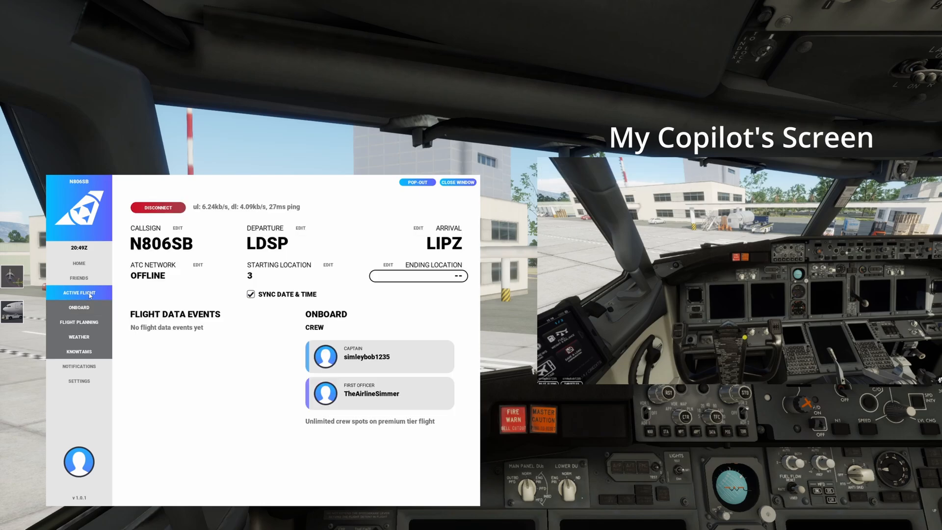
pyautogui.click(79, 321)
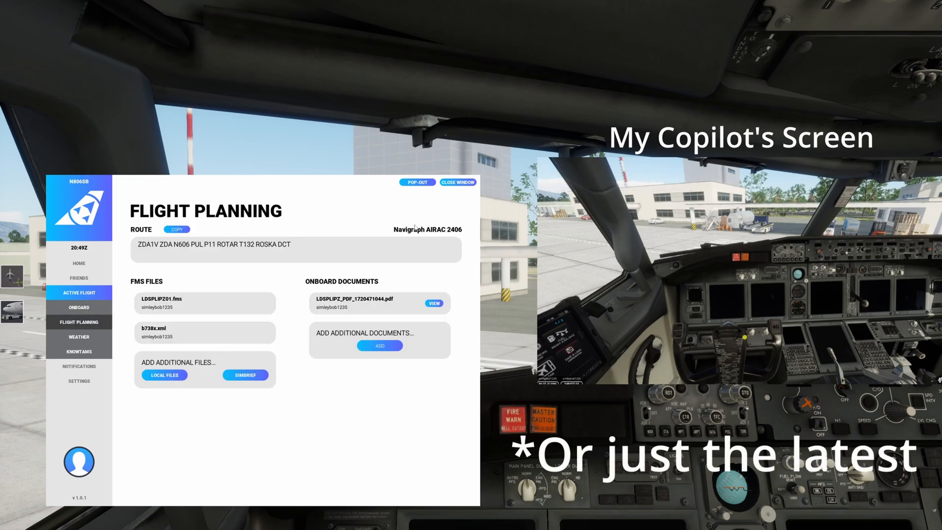
pyautogui.moveTo(310, 192)
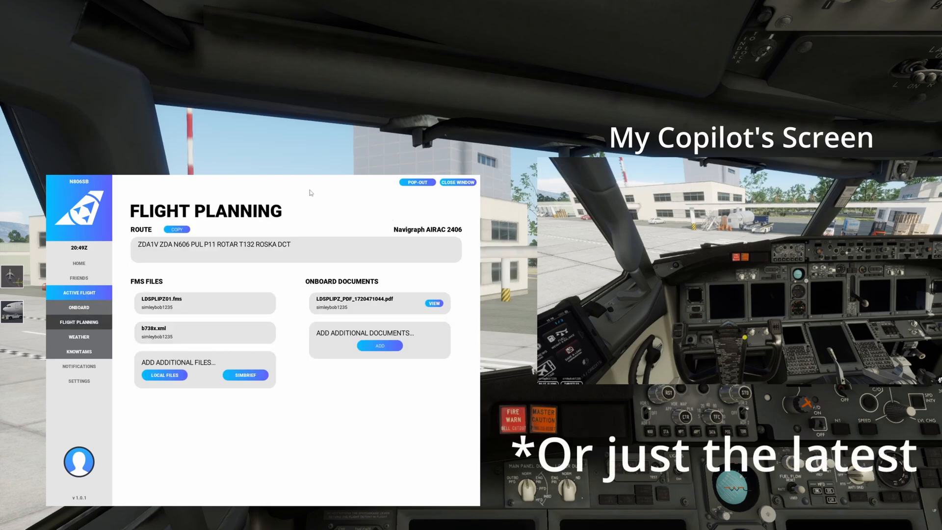